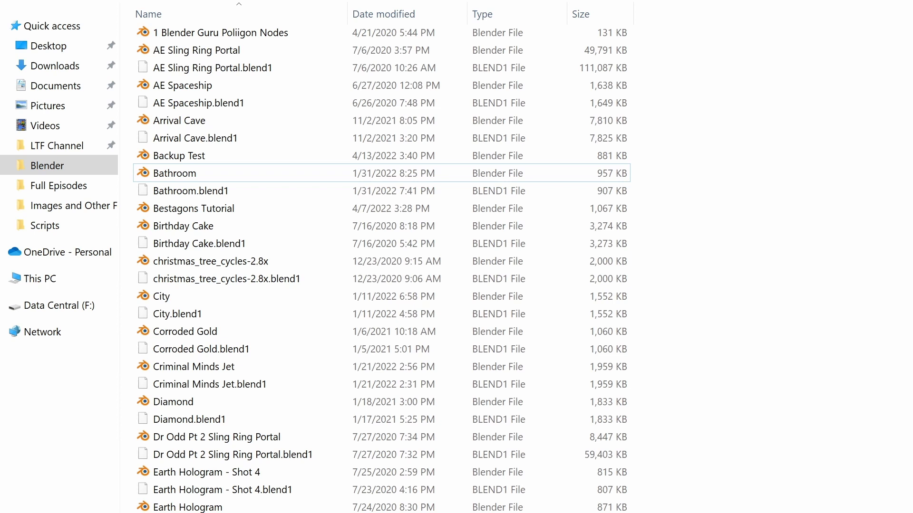
Save the plasma scene as Backup Test.blend in Documents\Blender
scroll("down", 3)
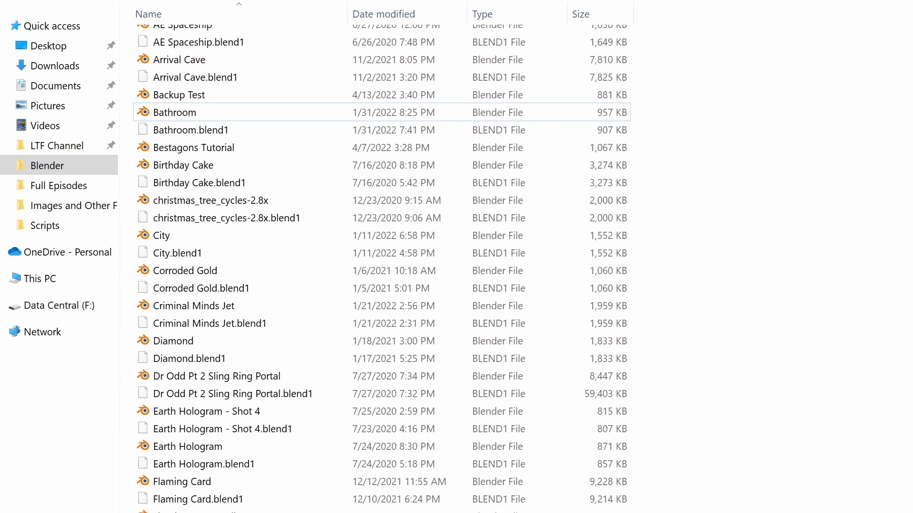
scroll("down", 3)
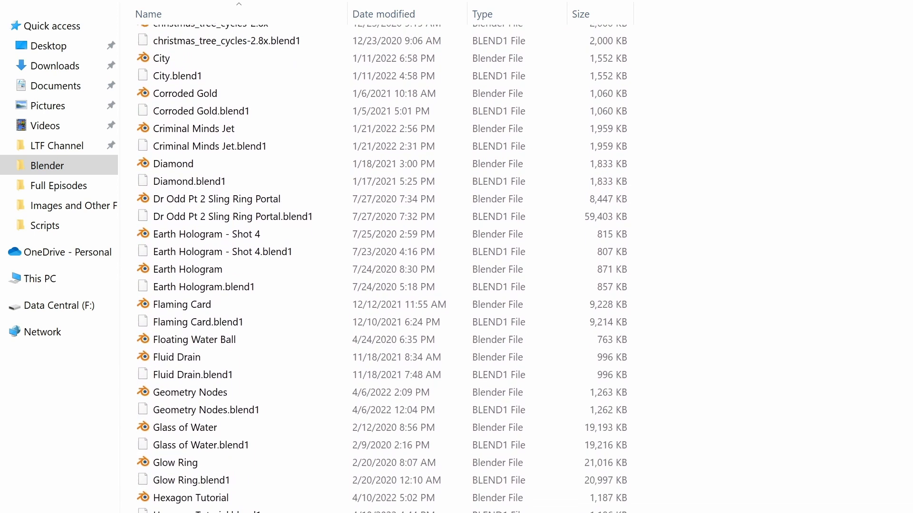
scroll("down", 3)
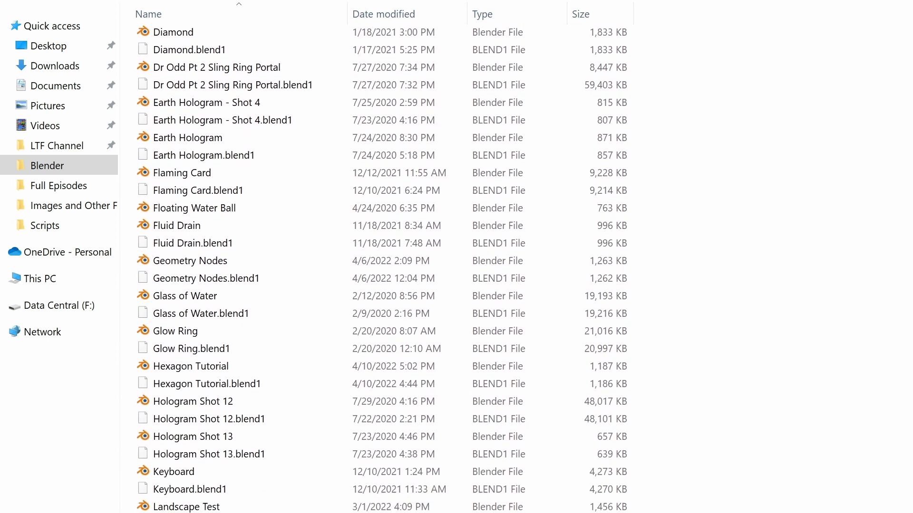
scroll("down", 3)
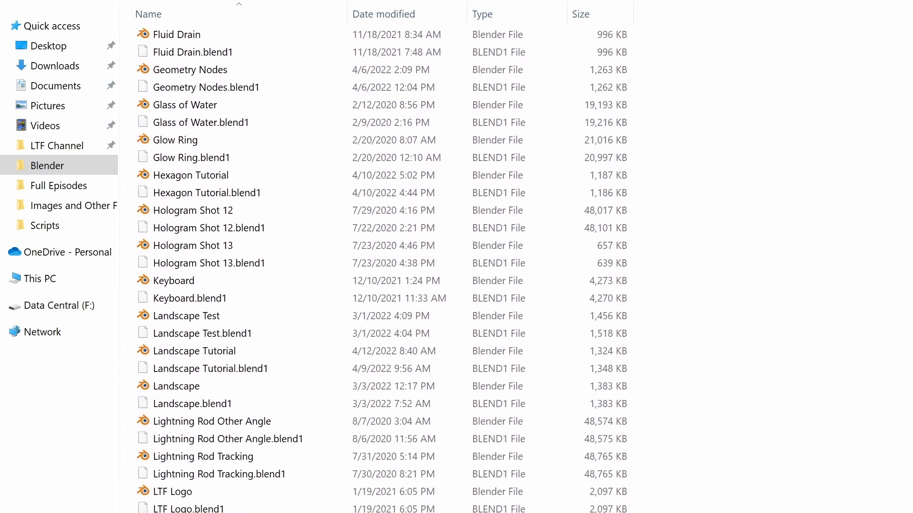
scroll("down", 3)
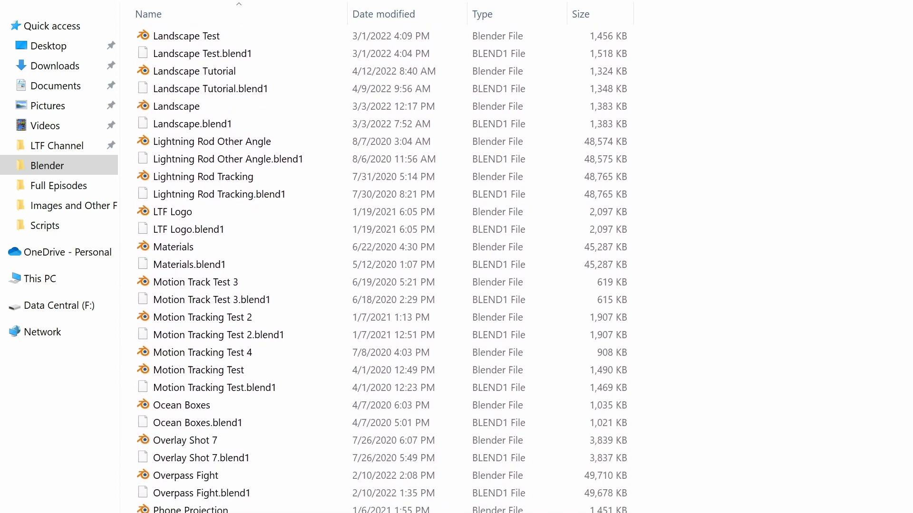
scroll("down", 3)
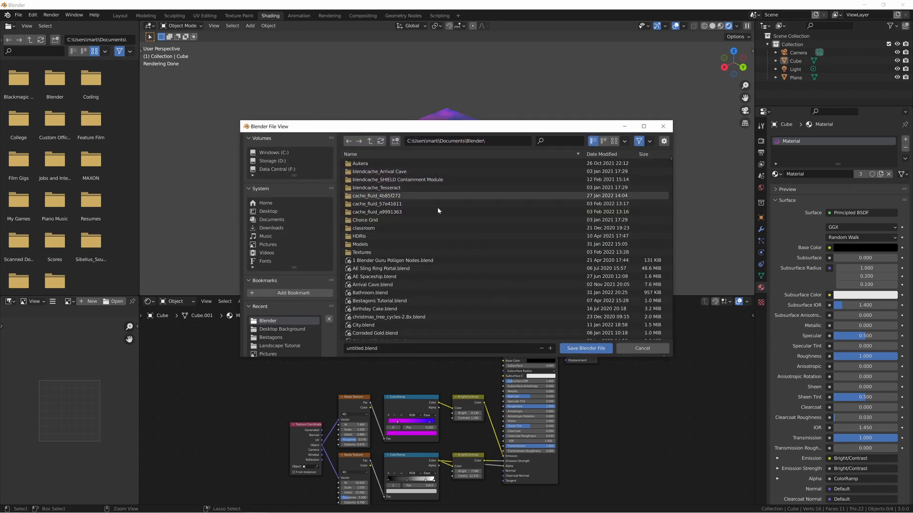
double_click(355, 348)
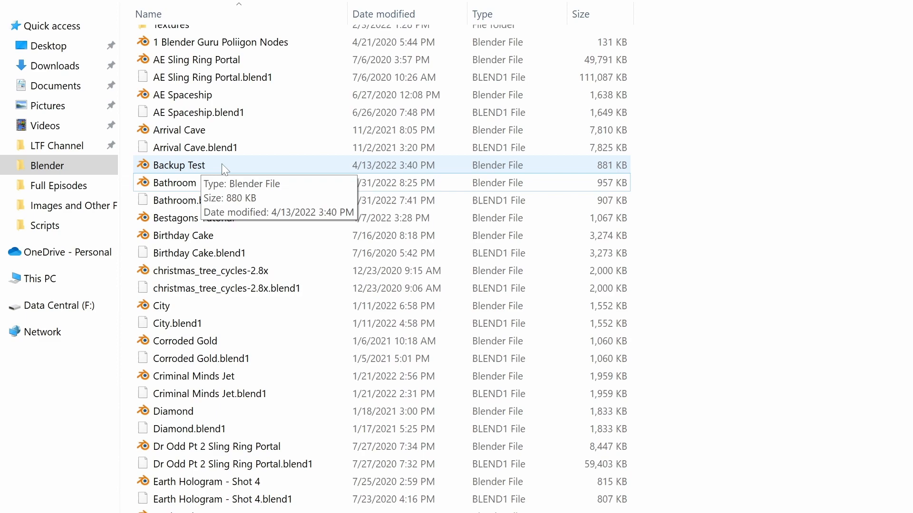
Open Backup Test.blend from File Explorer into Blender
double_click(182, 165)
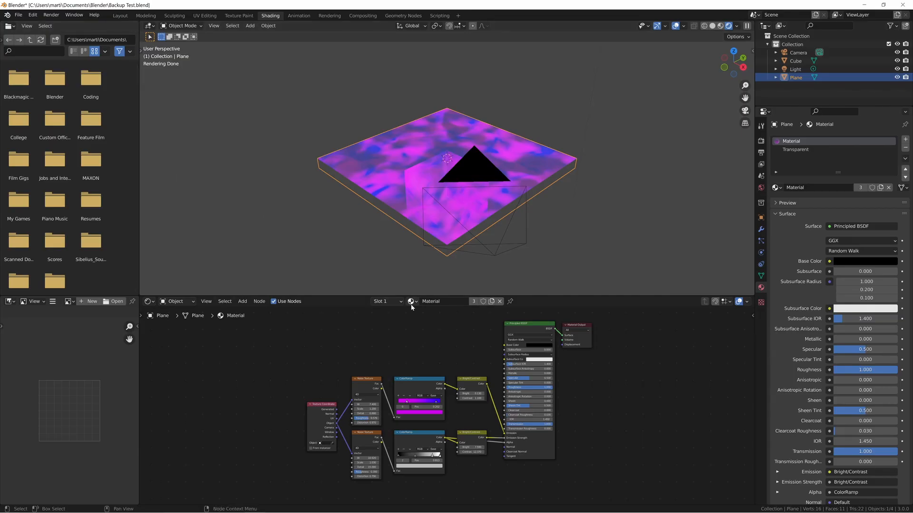
Pick Metal from the Shader Editor's material dropdown for the plane
left_click(411, 301)
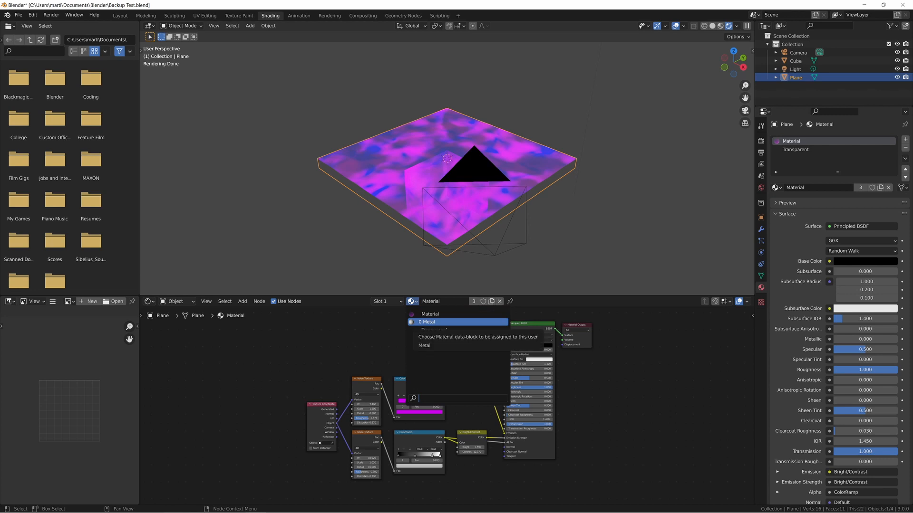
left_click(427, 322)
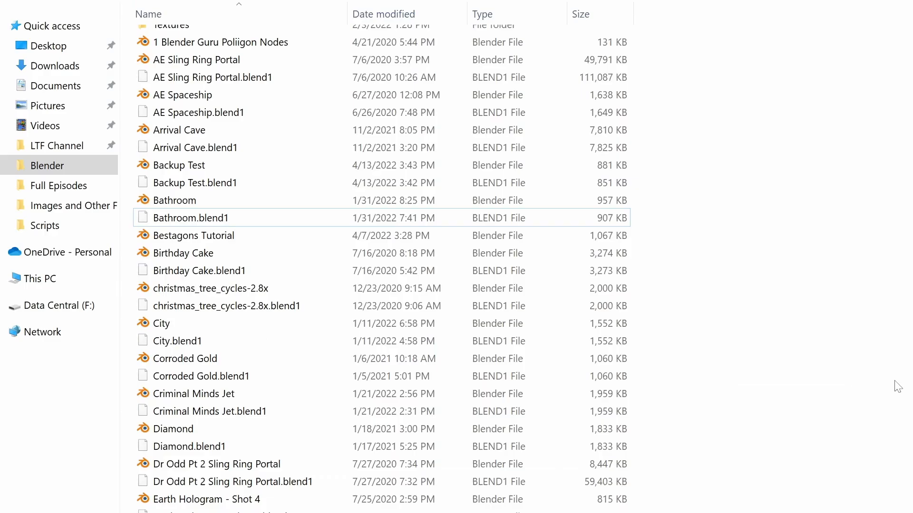
View the new Backup Test.blend1 backup beside Backup Test in File Explorer
left_click(195, 183)
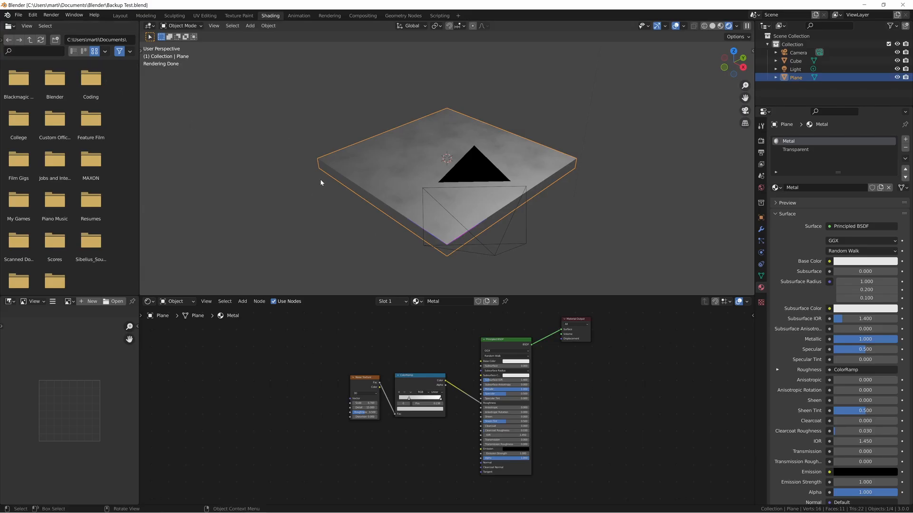
Open File > Open and enable Backup .blend Files in the filter settings
left_click(19, 15)
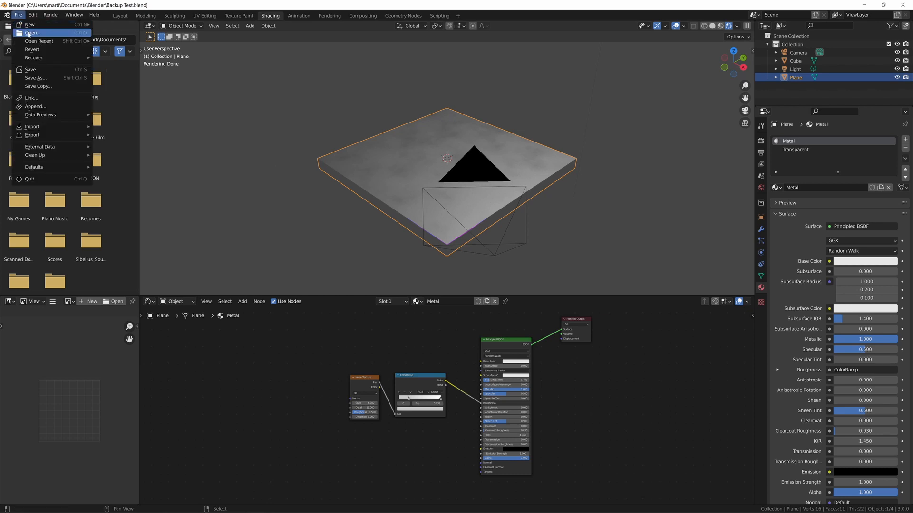
left_click(31, 33)
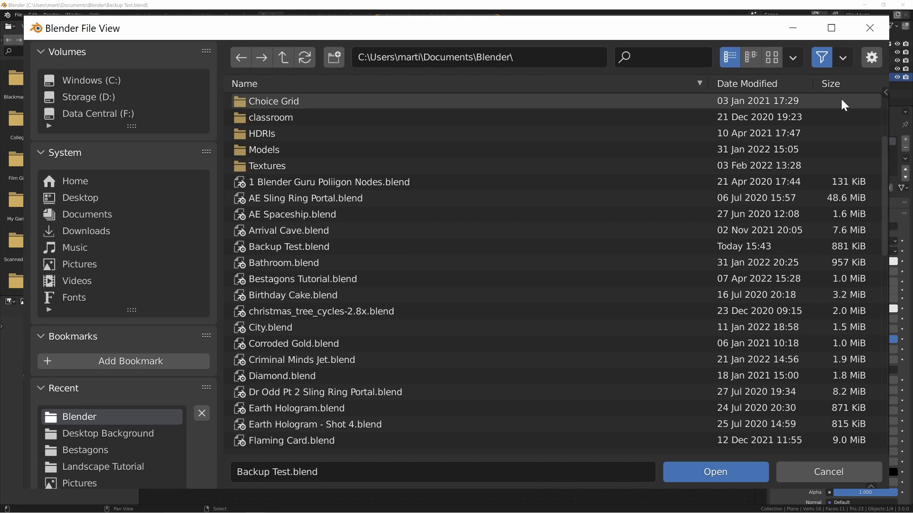
mouse_move(845, 63)
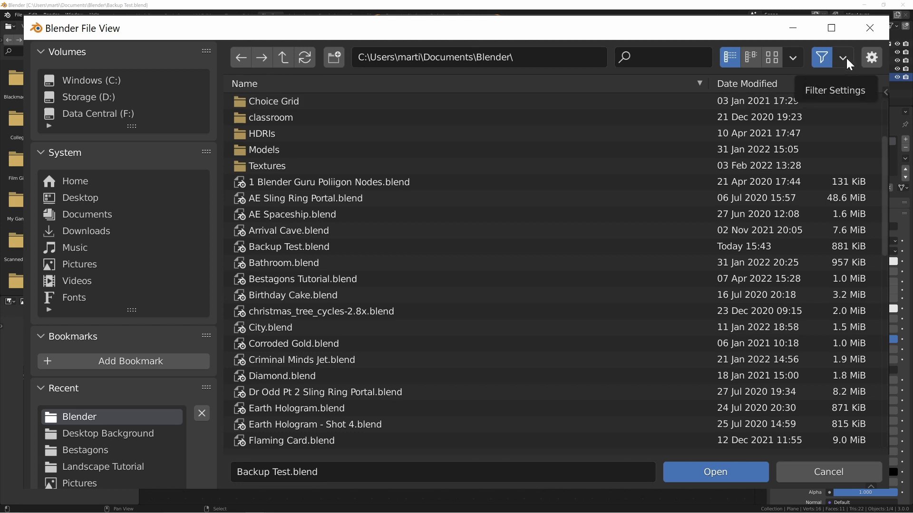
left_click(842, 57)
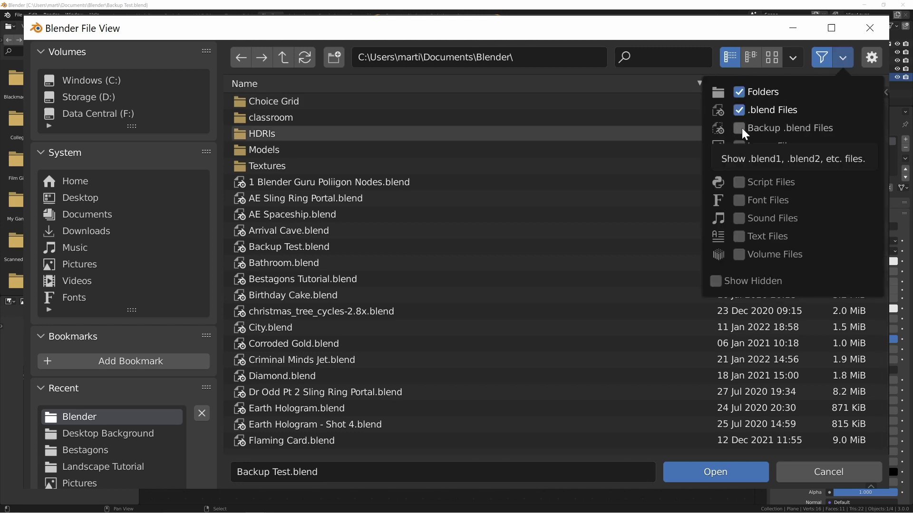
left_click(739, 128)
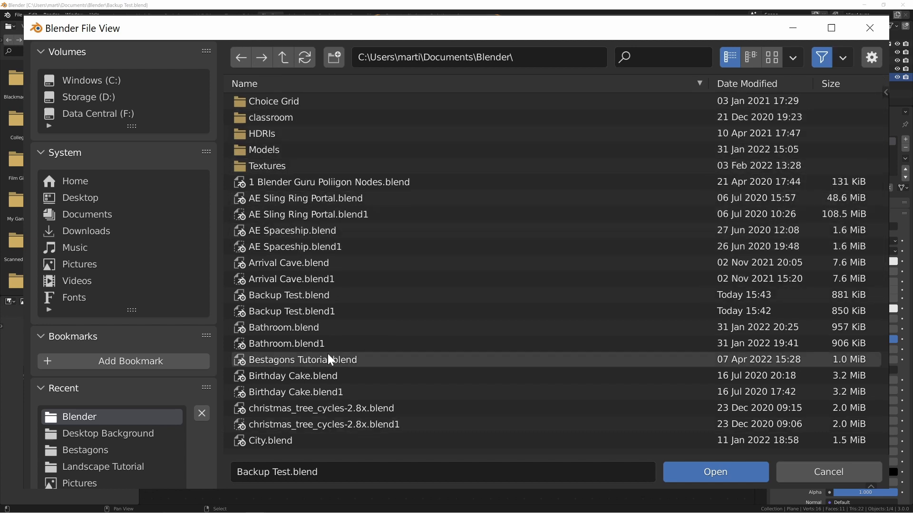
scroll("down", 3)
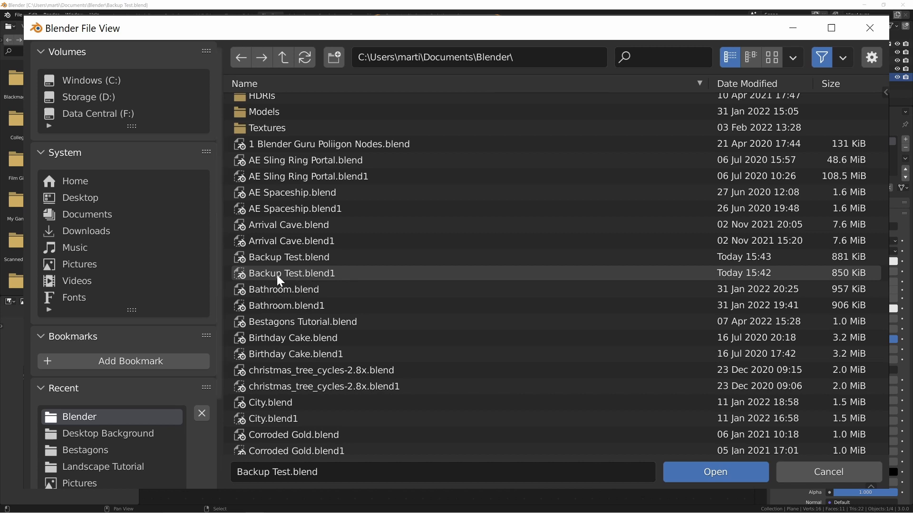
left_click(716, 472)
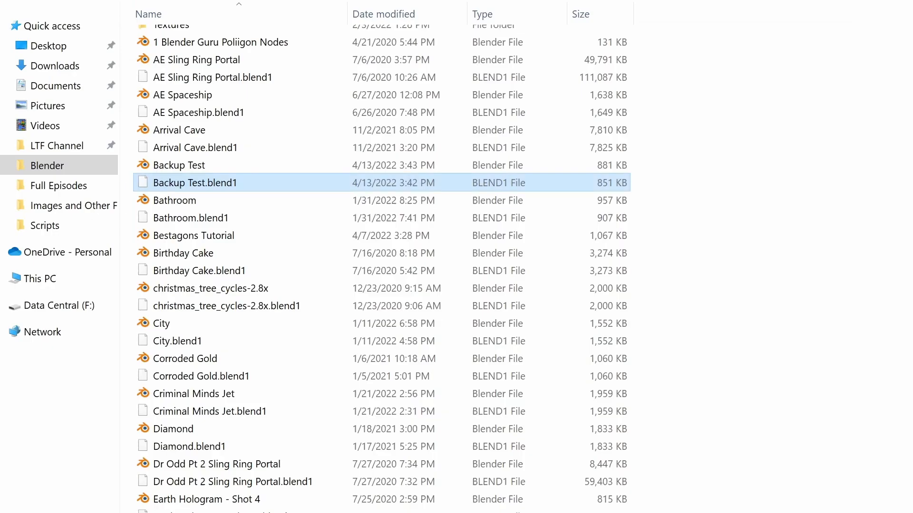
mouse_move(701, 301)
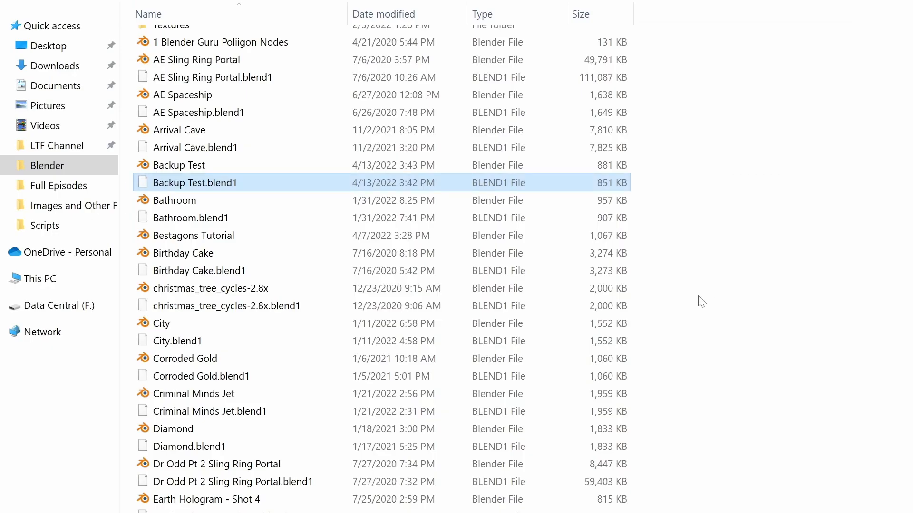
mouse_move(579, 358)
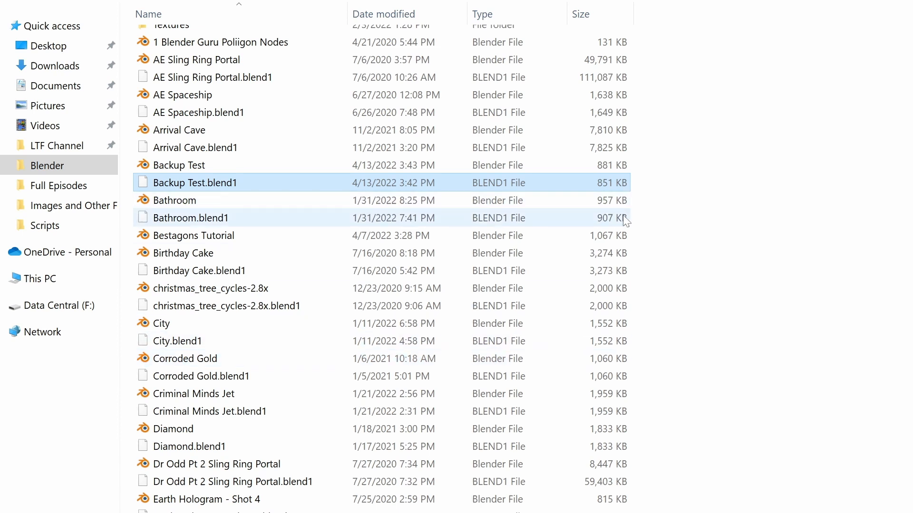
mouse_move(620, 215)
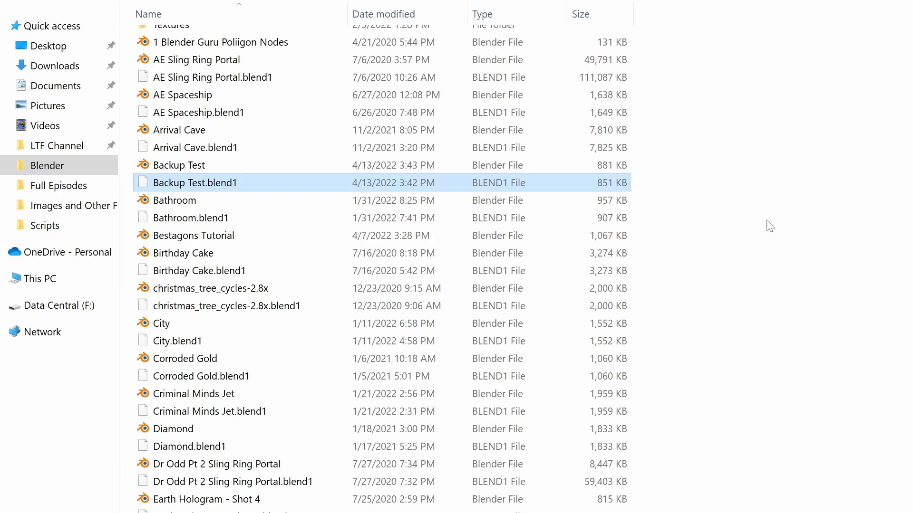
double_click(195, 183)
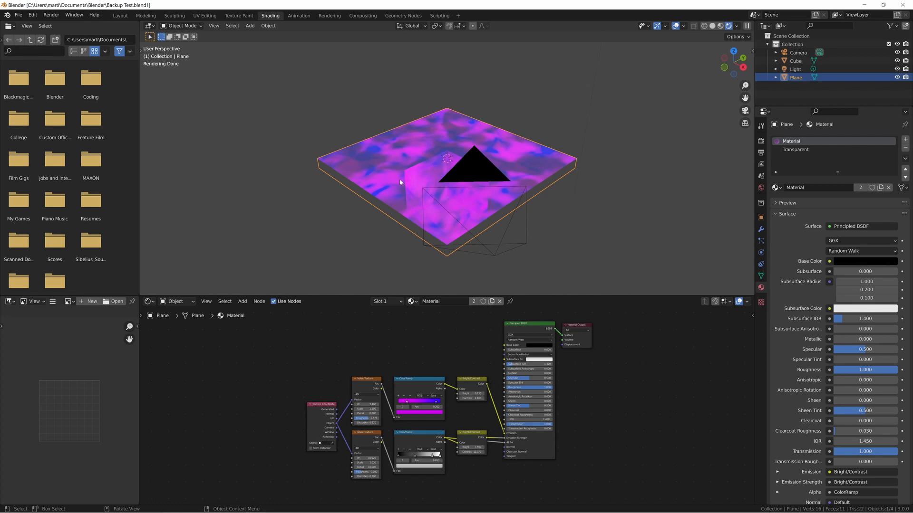
Set Save Versions to 2 in Preferences > Save & Load
left_click(65, 29)
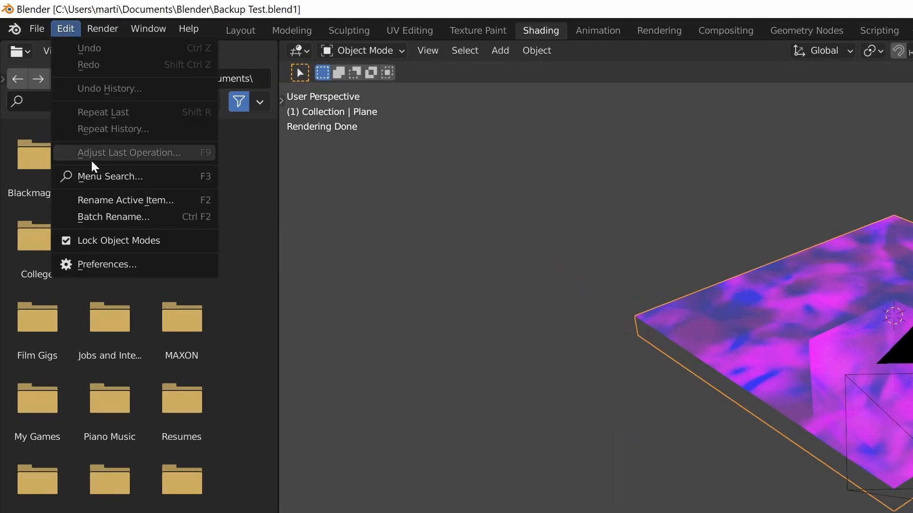
left_click(107, 264)
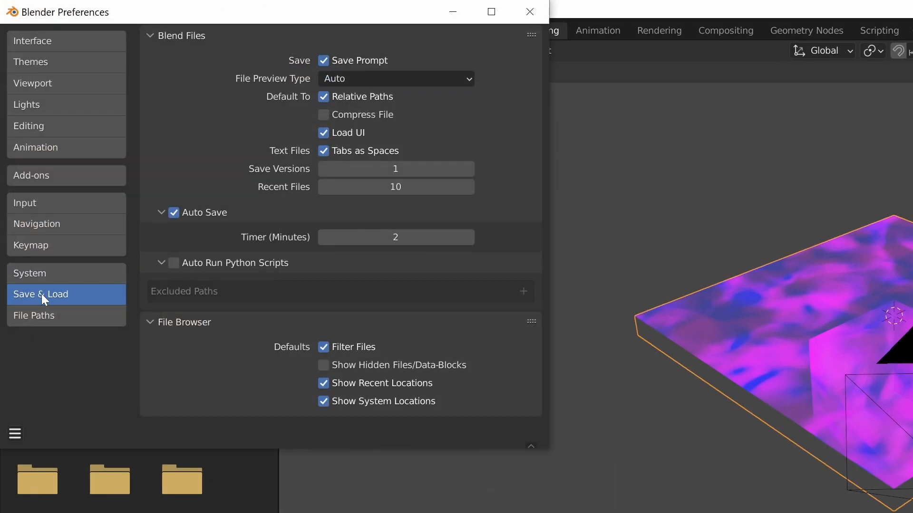
mouse_move(365, 138)
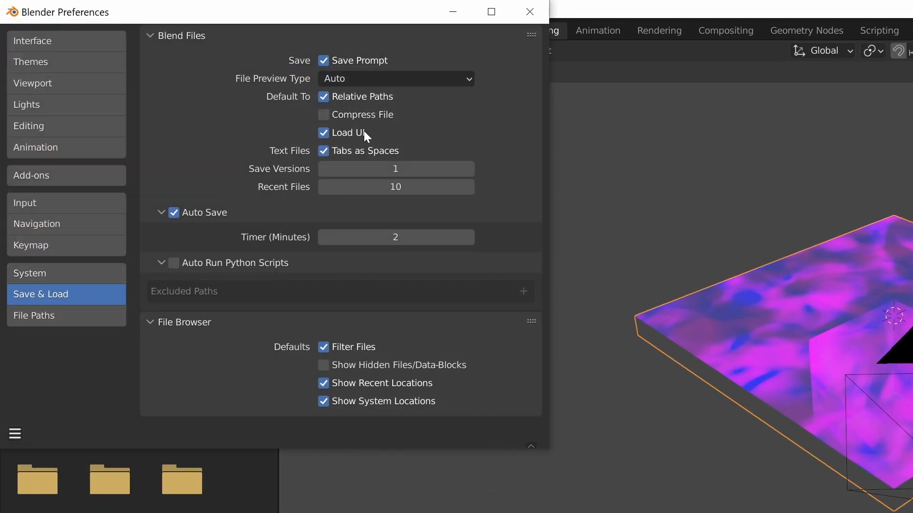
mouse_move(396, 169)
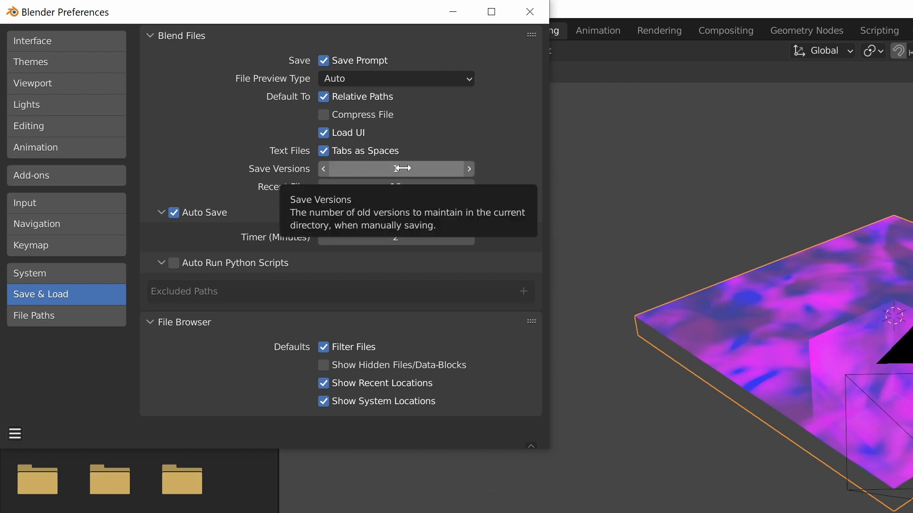
left_click(530, 11)
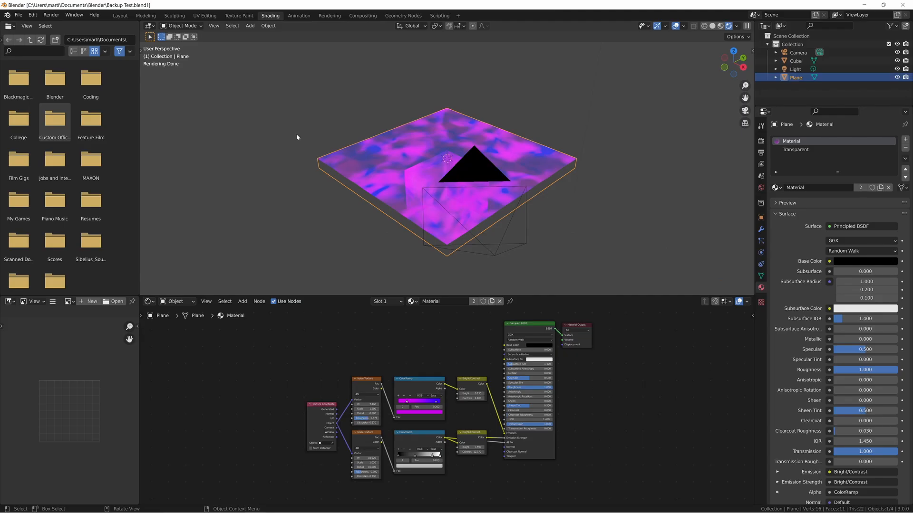
mouse_move(275, 239)
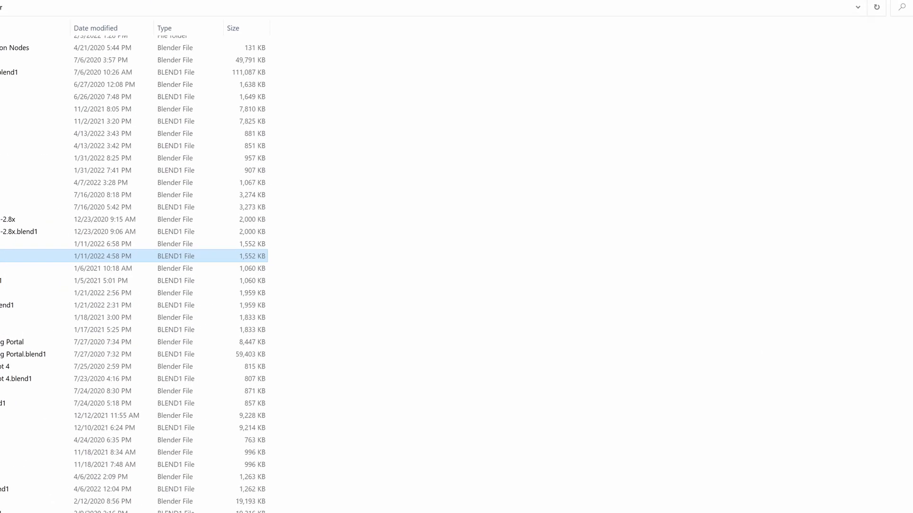
Try opening a .blend1 file and list More apps in the app chooser
double_click(122, 256)
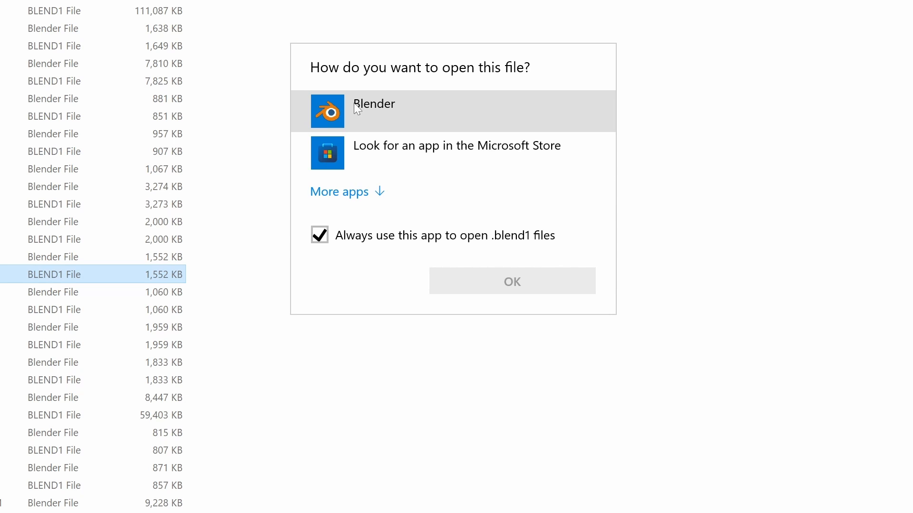
left_click(339, 191)
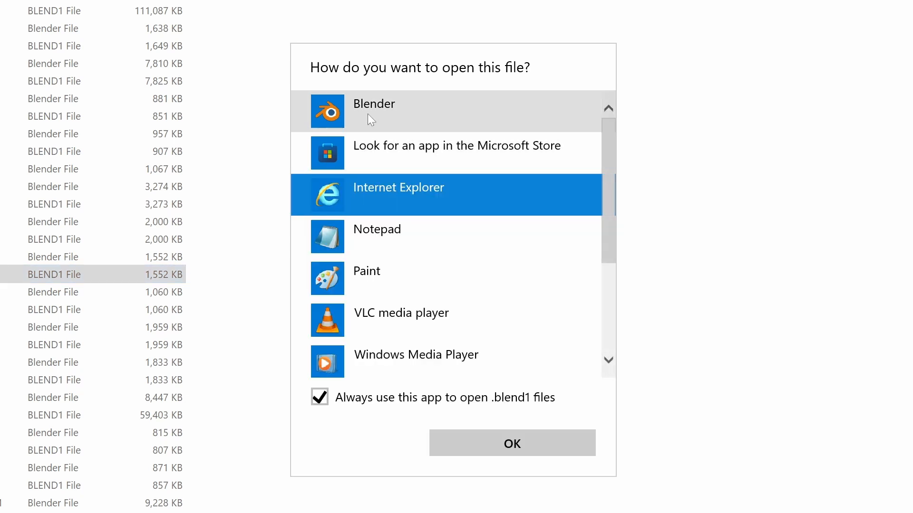